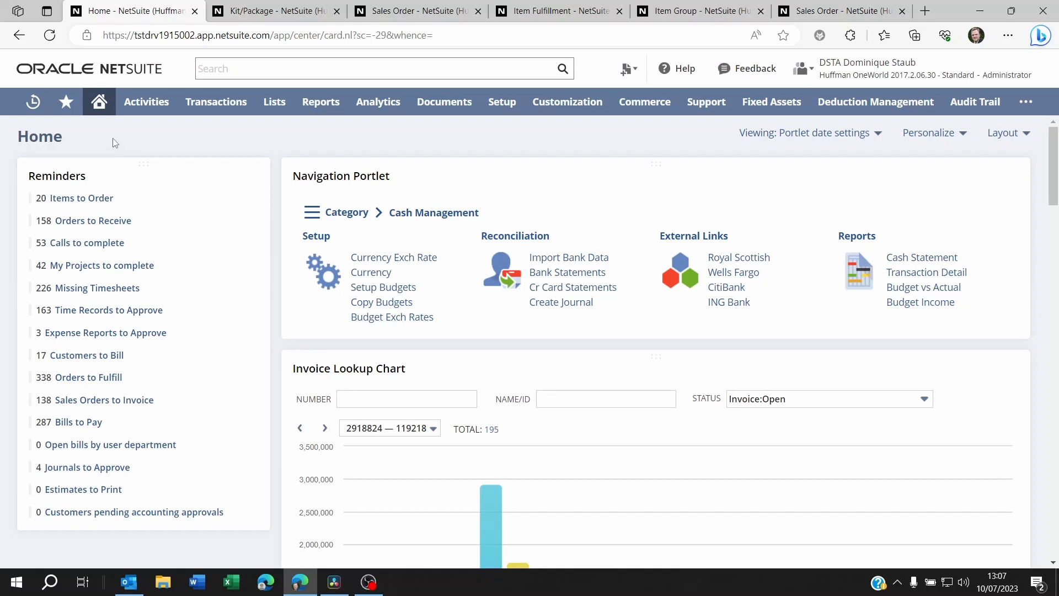
Step: Review KIT00001's Sales / Pricing subtab showing shipping weight and price levels
left_click(145, 101)
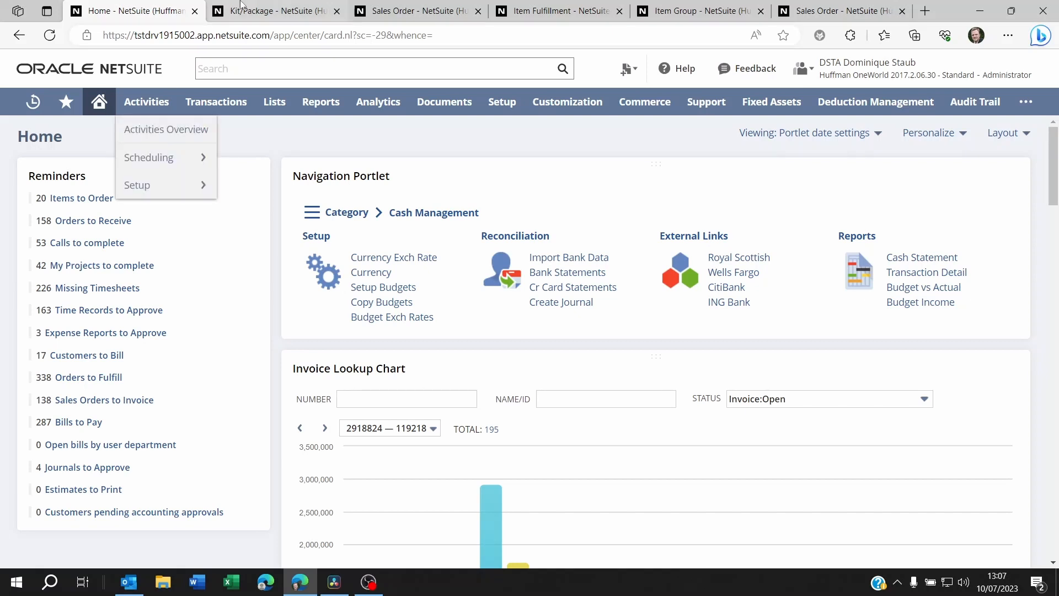
left_click(273, 10)
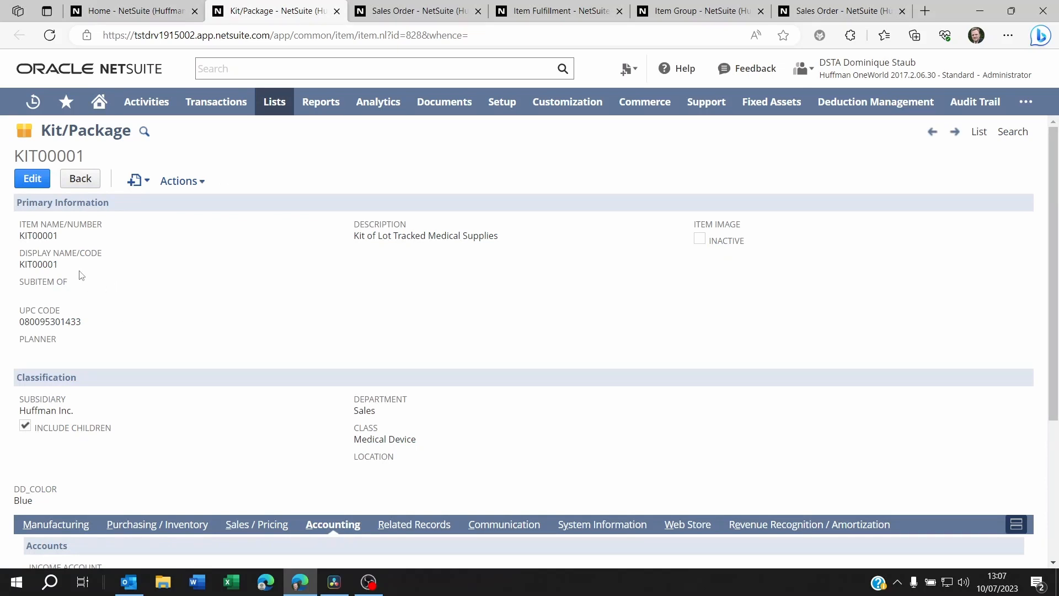
scroll("down", 3)
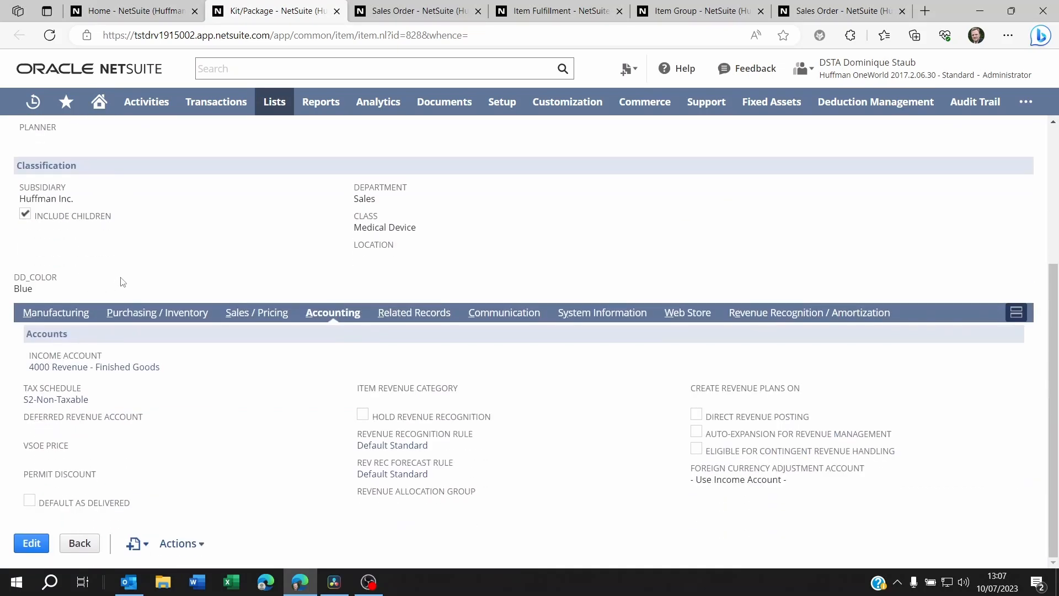
mouse_move(256, 318)
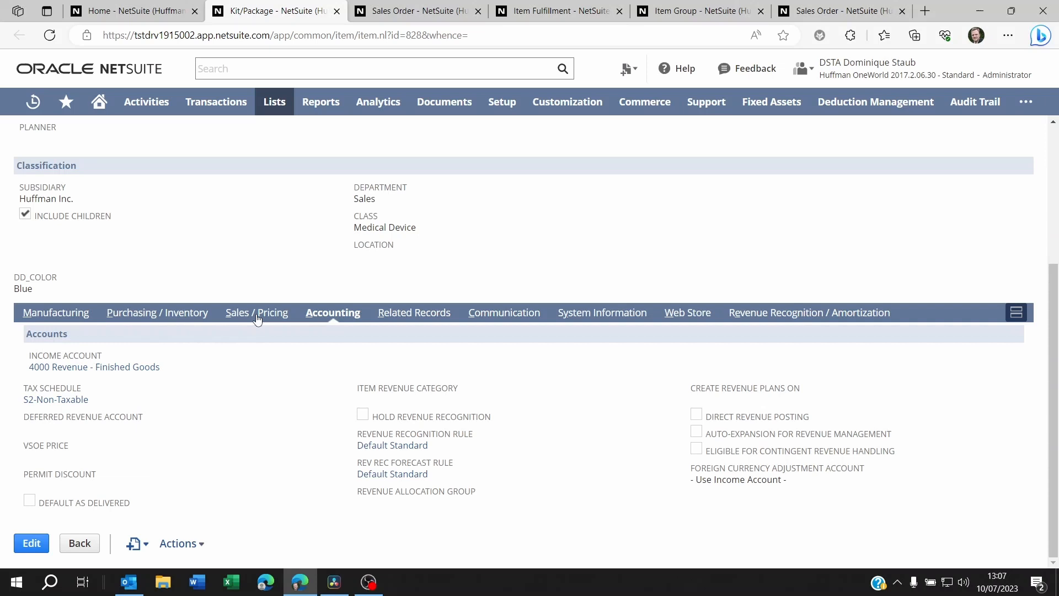
left_click(258, 312)
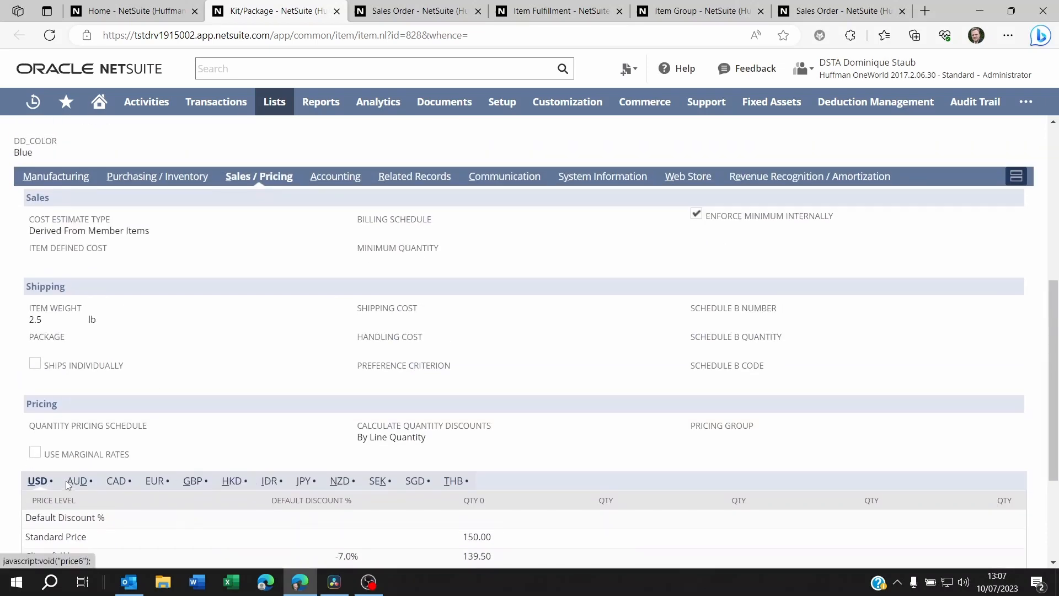
scroll("up", 3)
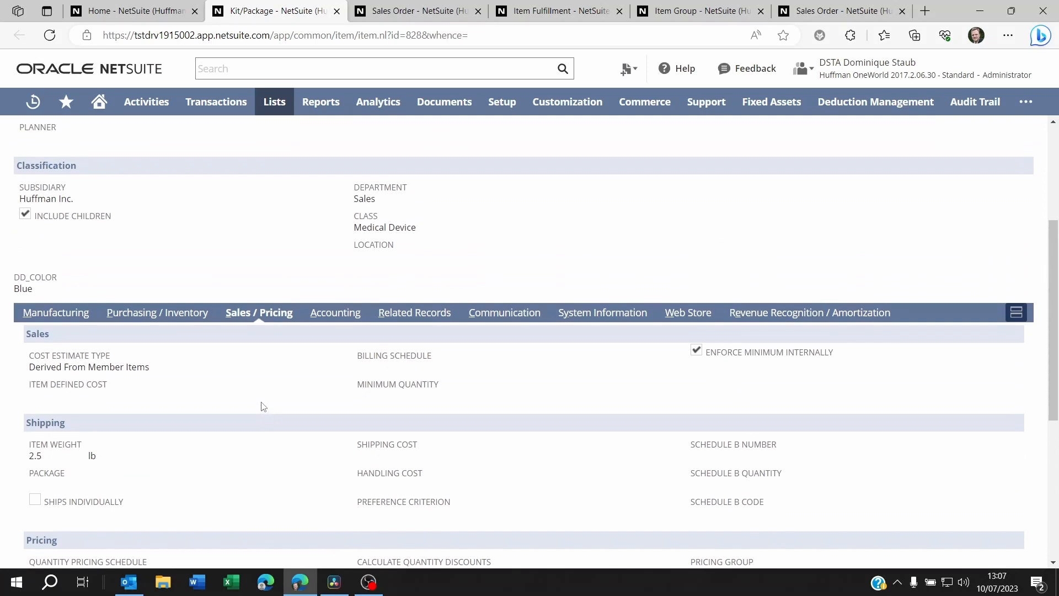
Step: Review the Test item group's components, including the 100 Pack CD-R and wheelchair
left_click(695, 11)
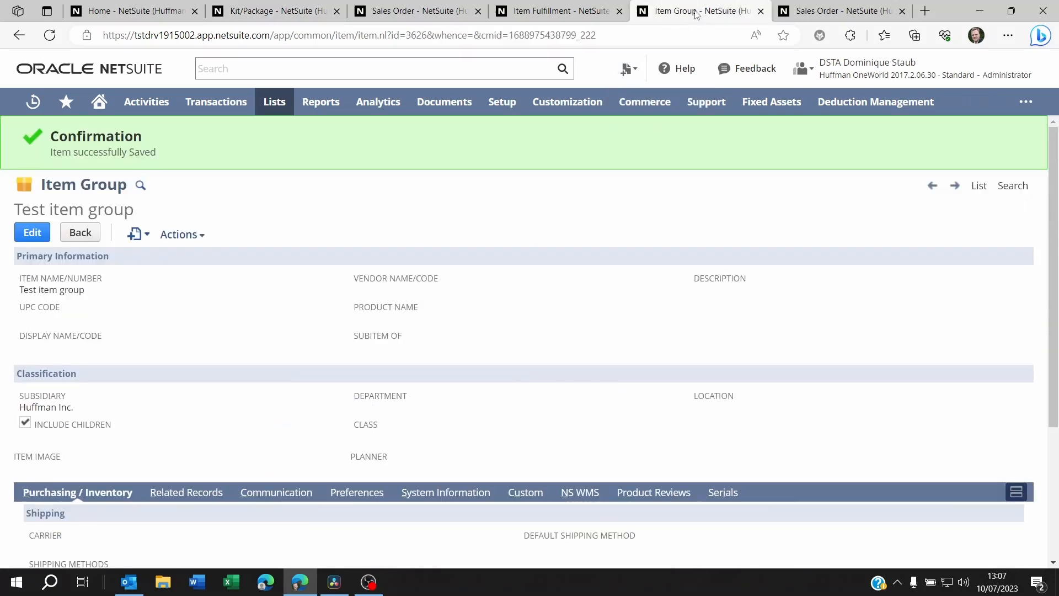
mouse_move(226, 286)
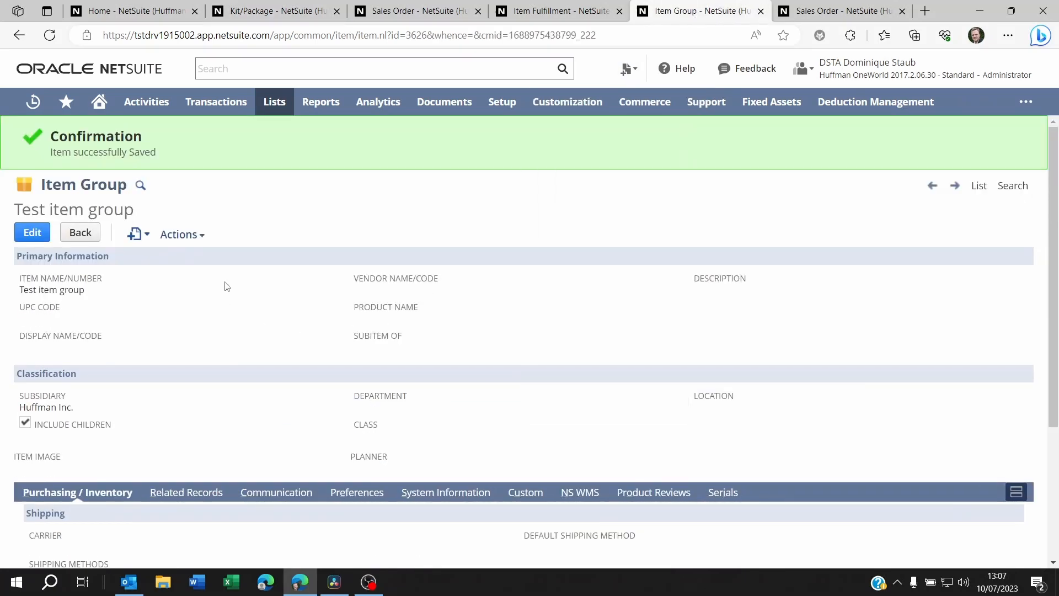
scroll("down", 3)
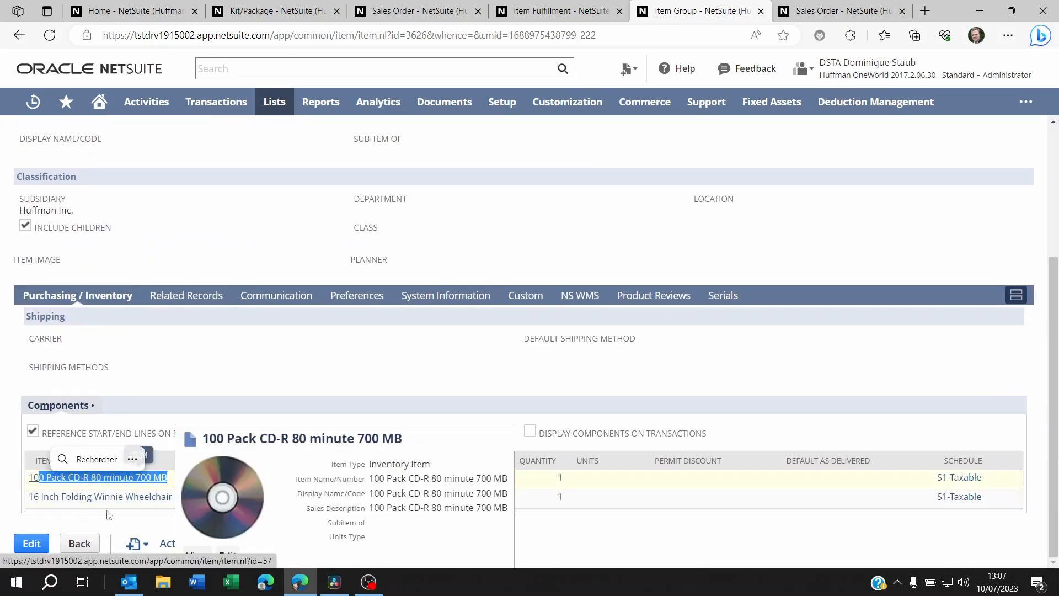
mouse_move(100, 496)
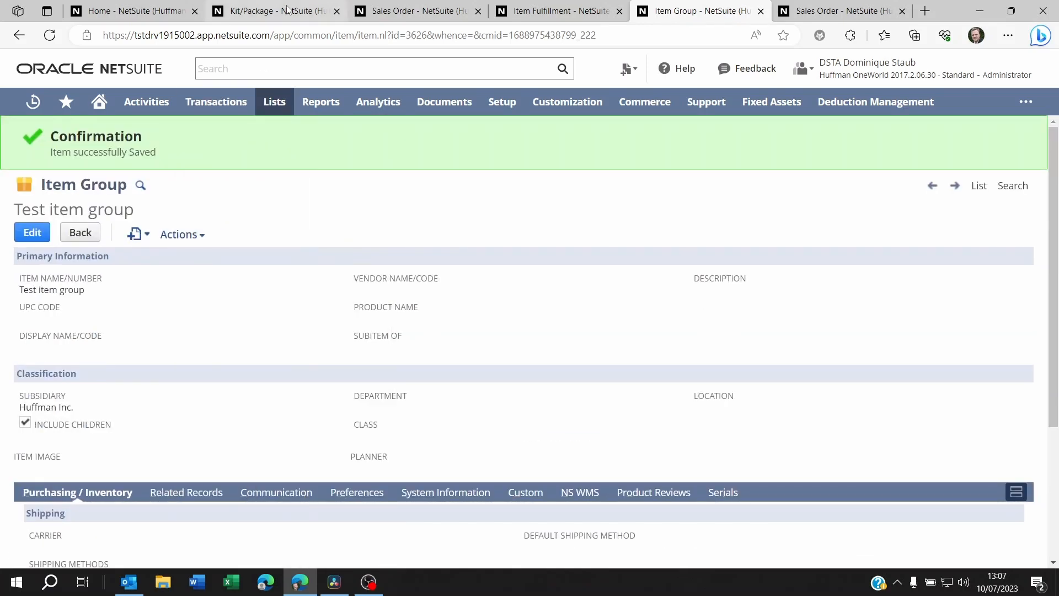
left_click(273, 11)
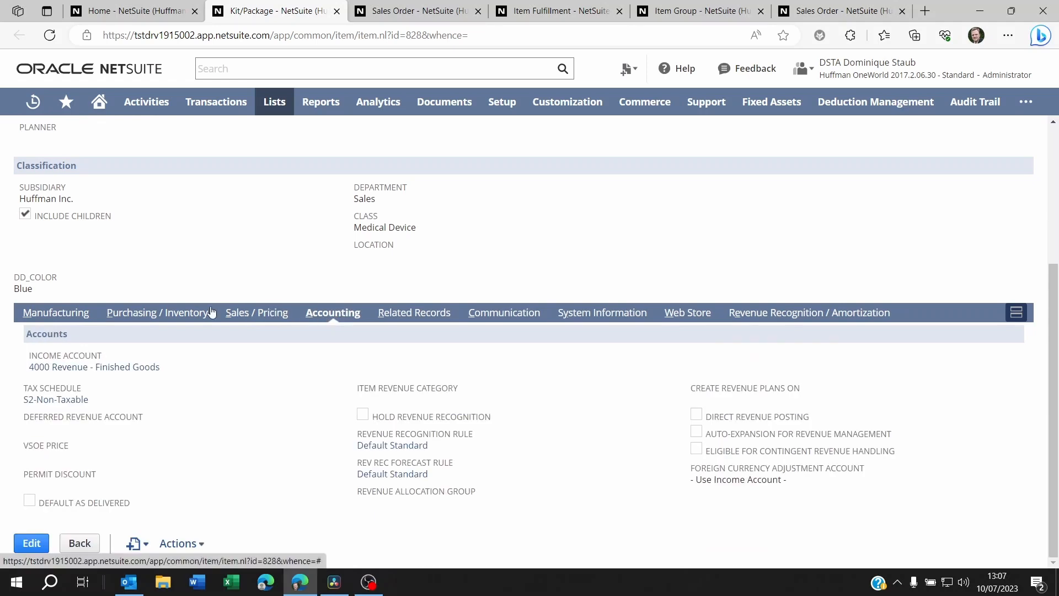
scroll("up", 3)
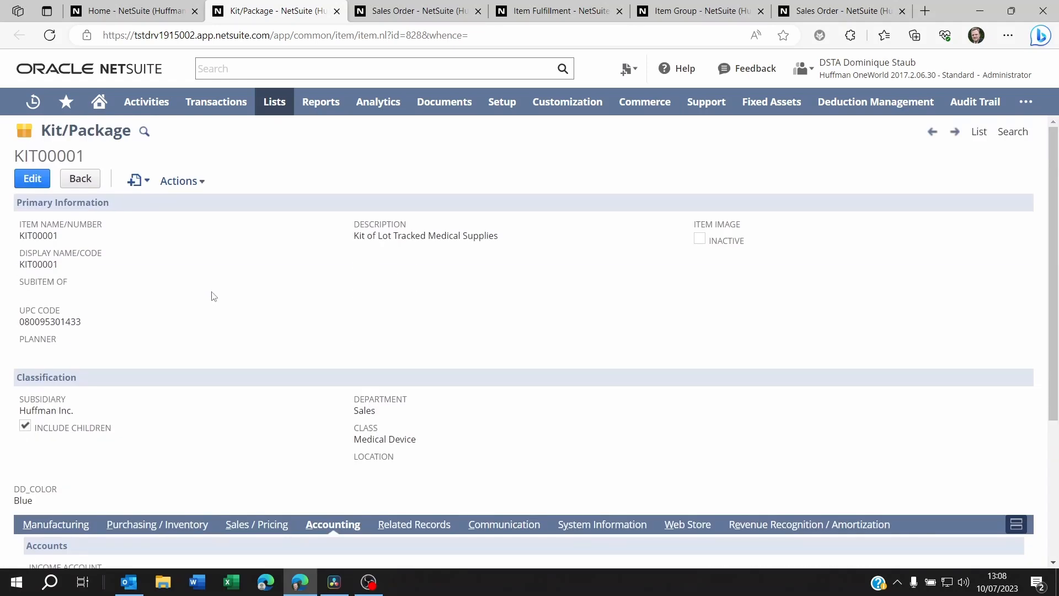
scroll("down", 3)
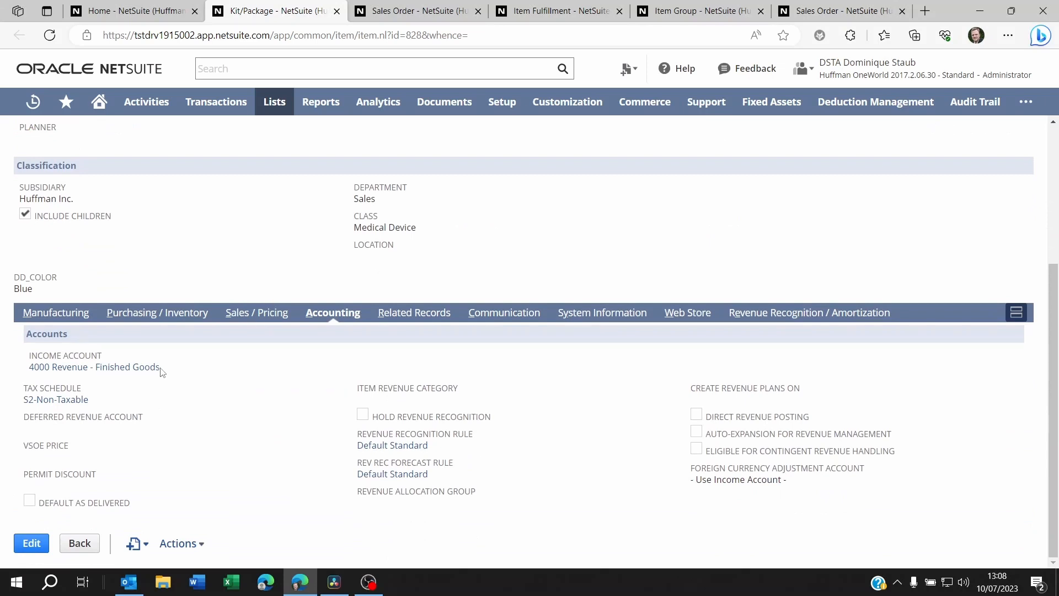
mouse_move(266, 388)
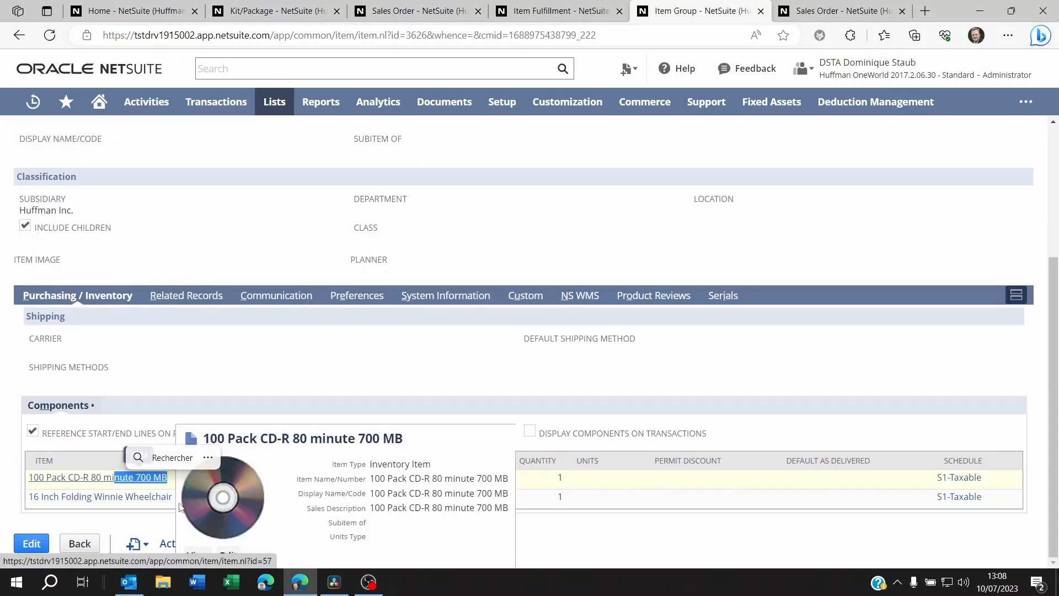
mouse_move(100, 496)
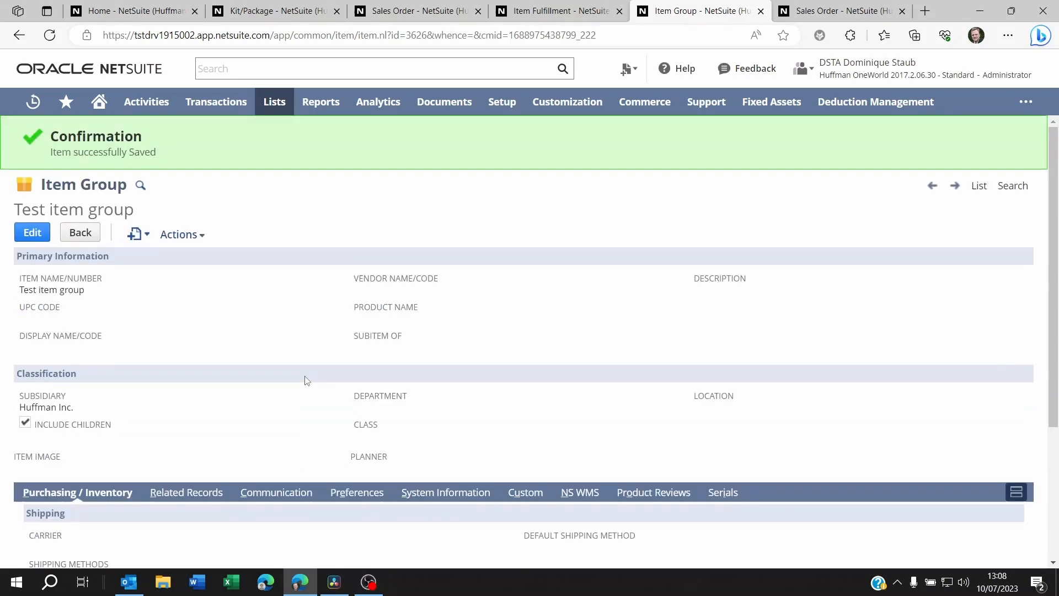
Step: View sales order SLS00001334's KIT00001 item line priced at 250,000.00
left_click(274, 11)
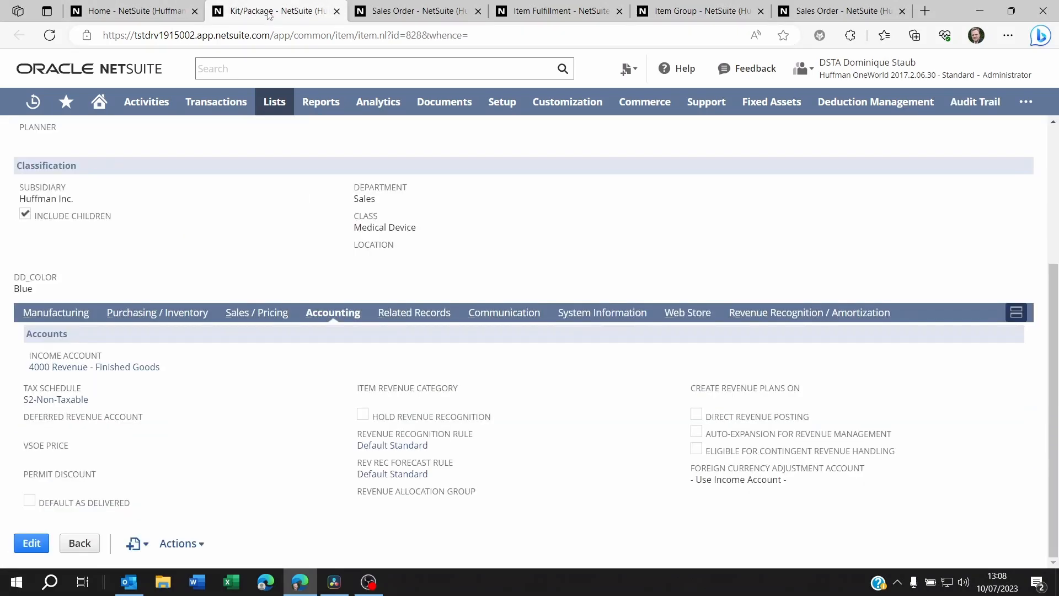
left_click(412, 11)
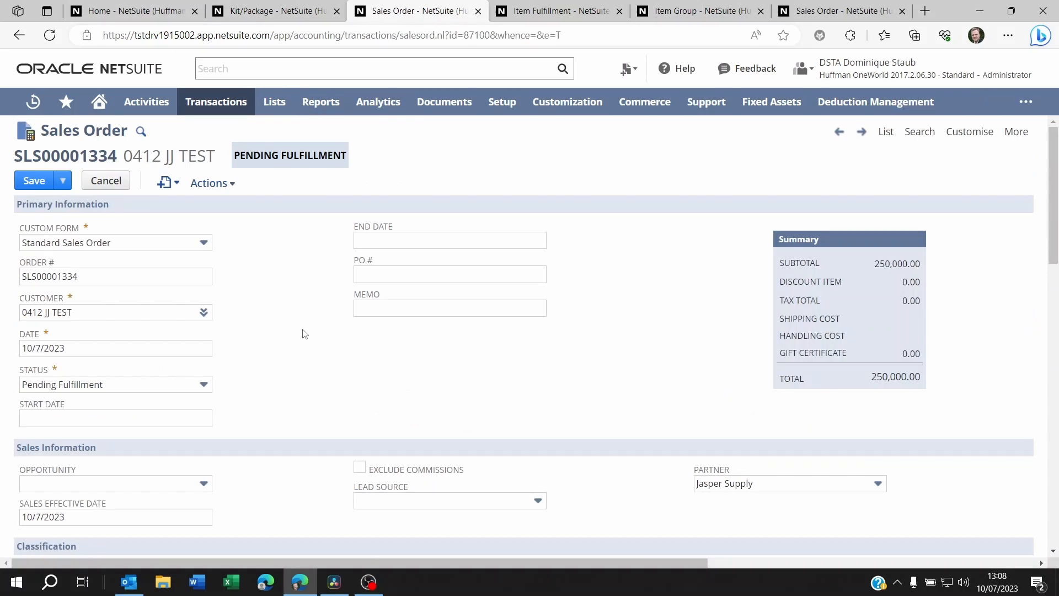
scroll("down", 3)
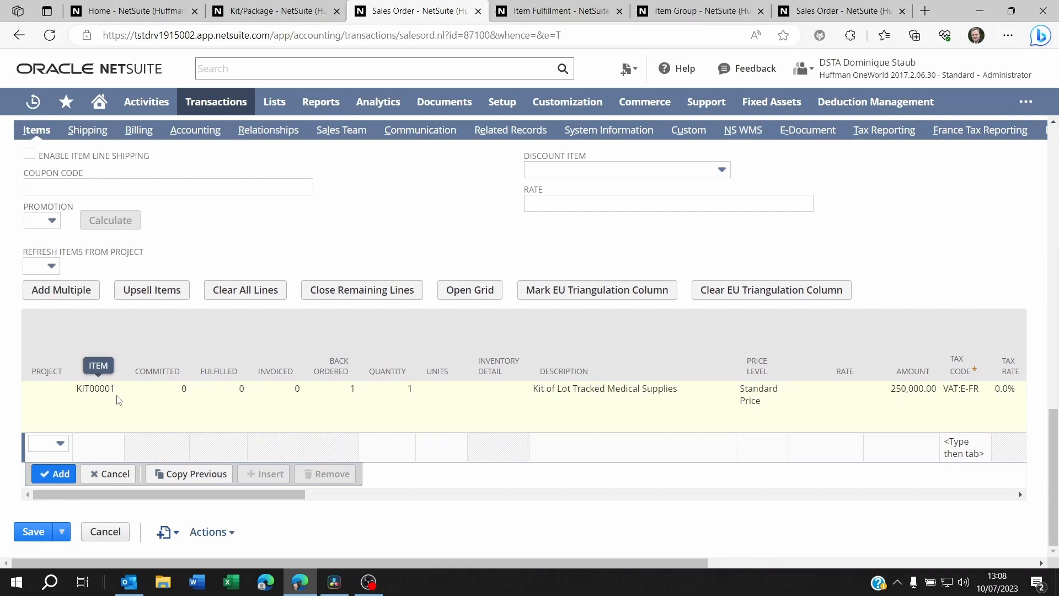
mouse_move(107, 393)
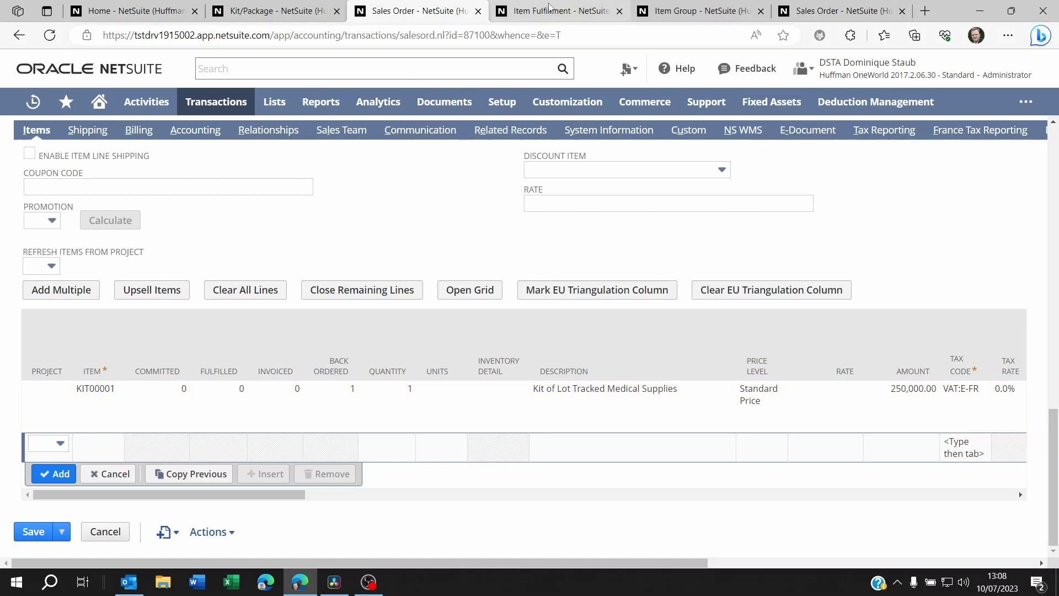
Step: View fulfillment SHI00000832 with KIT00001 and its two lot component lines
left_click(556, 11)
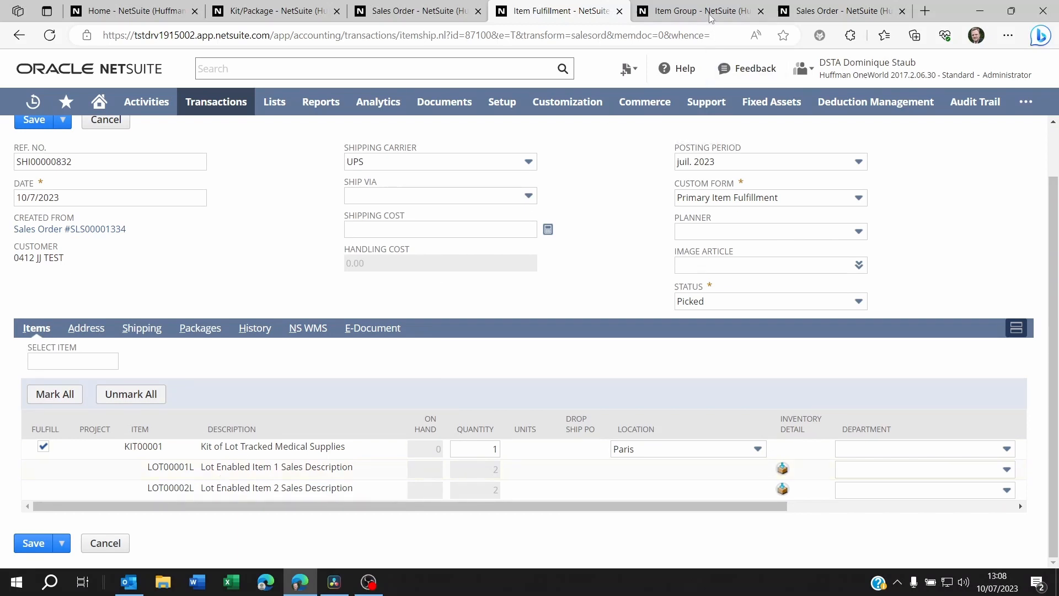
Step: Review SLS00001333's Test item group lines (740.00 total) and cancel editing
left_click(840, 11)
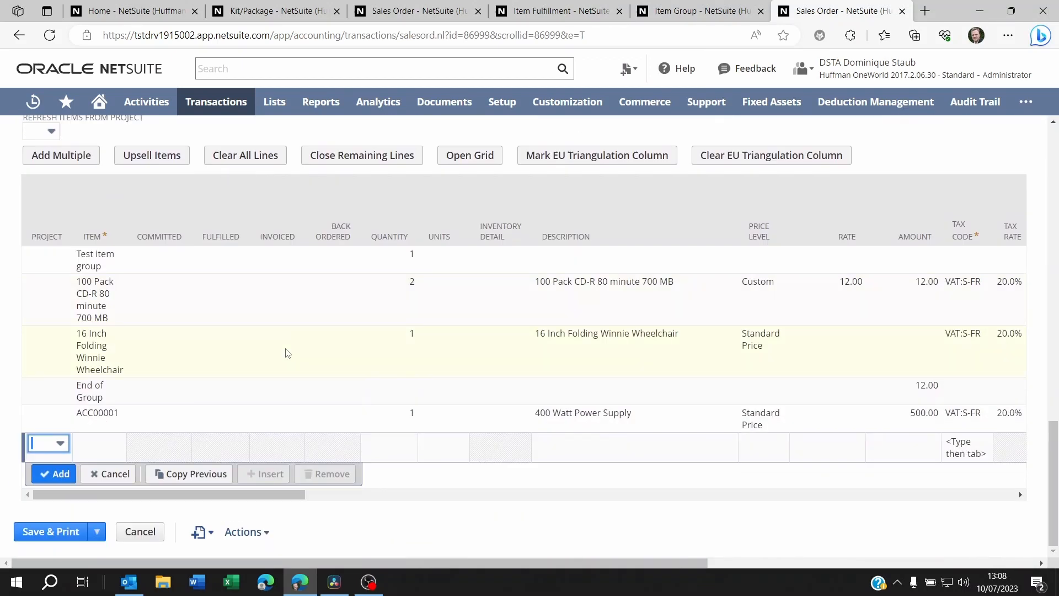
mouse_move(104, 259)
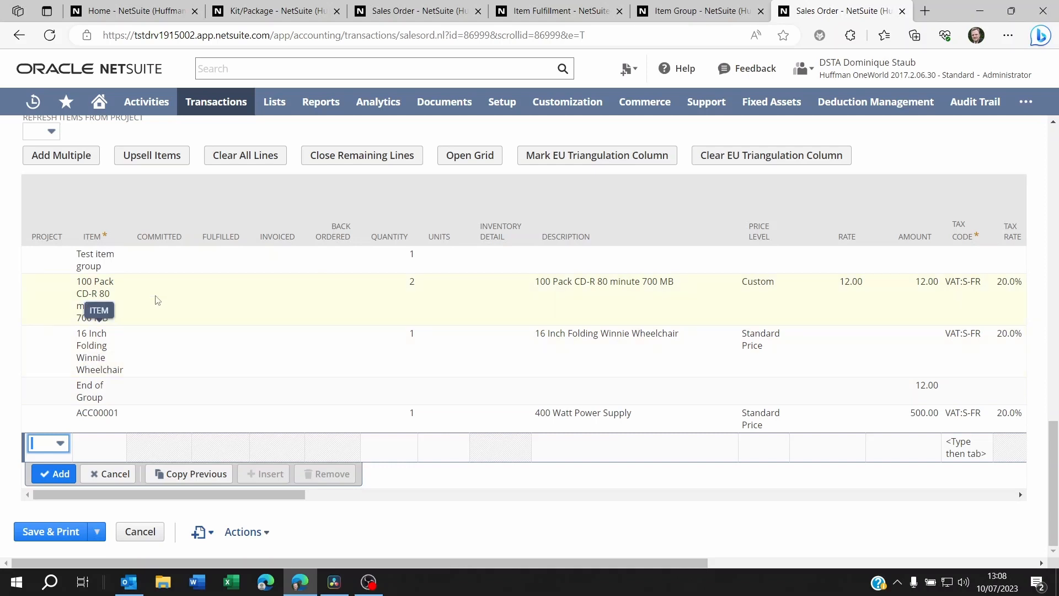
mouse_move(410, 310)
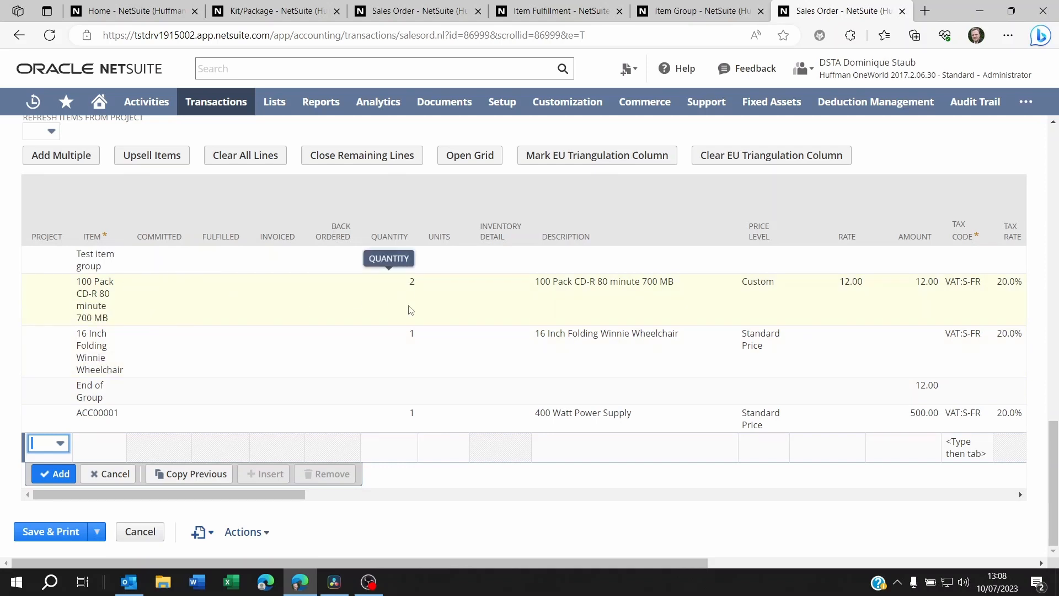
left_click(50, 532)
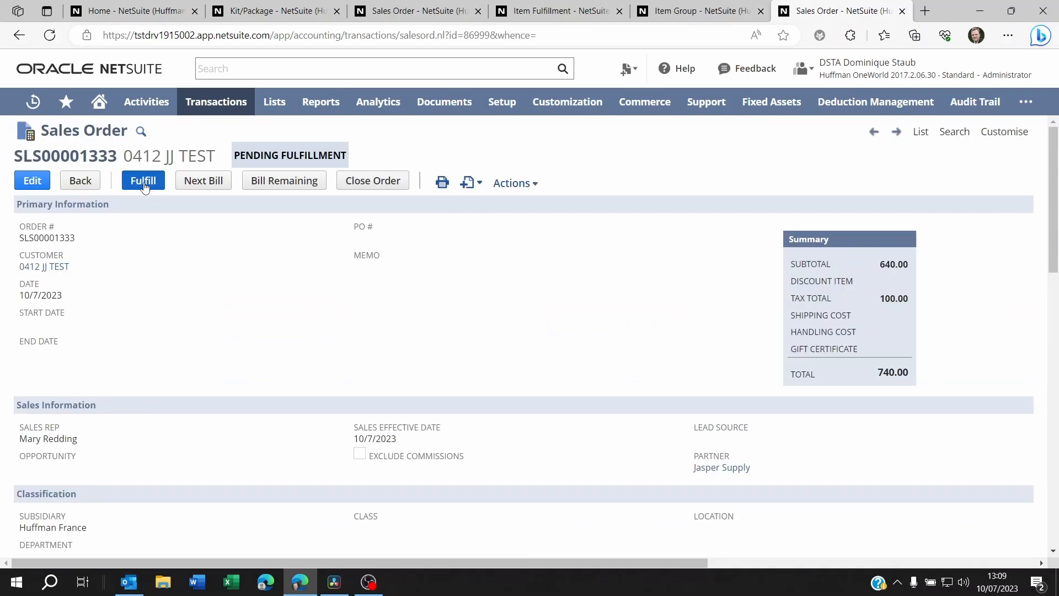
left_click(143, 180)
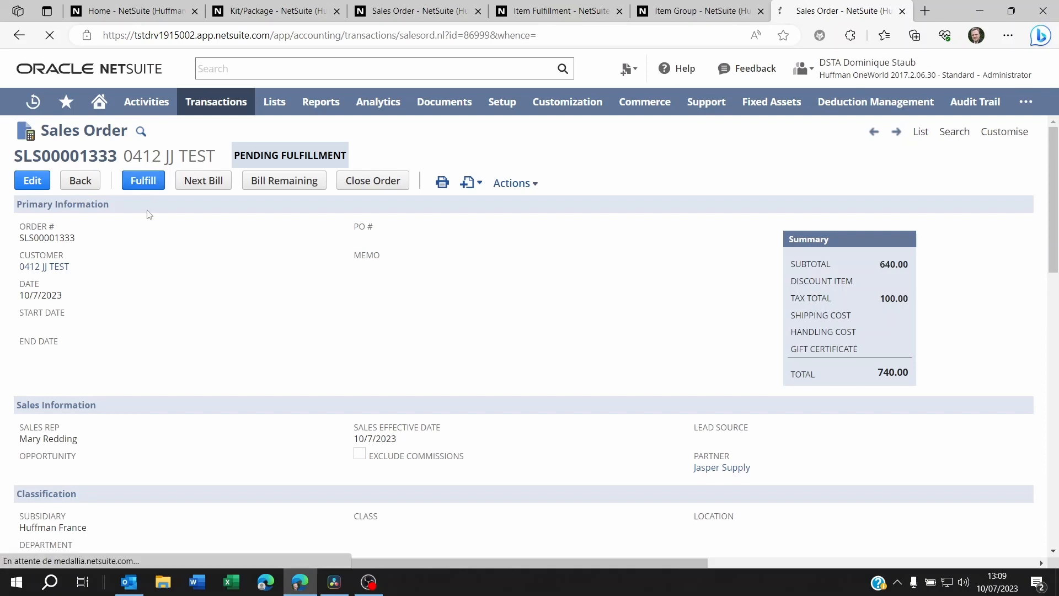
scroll("down", 3)
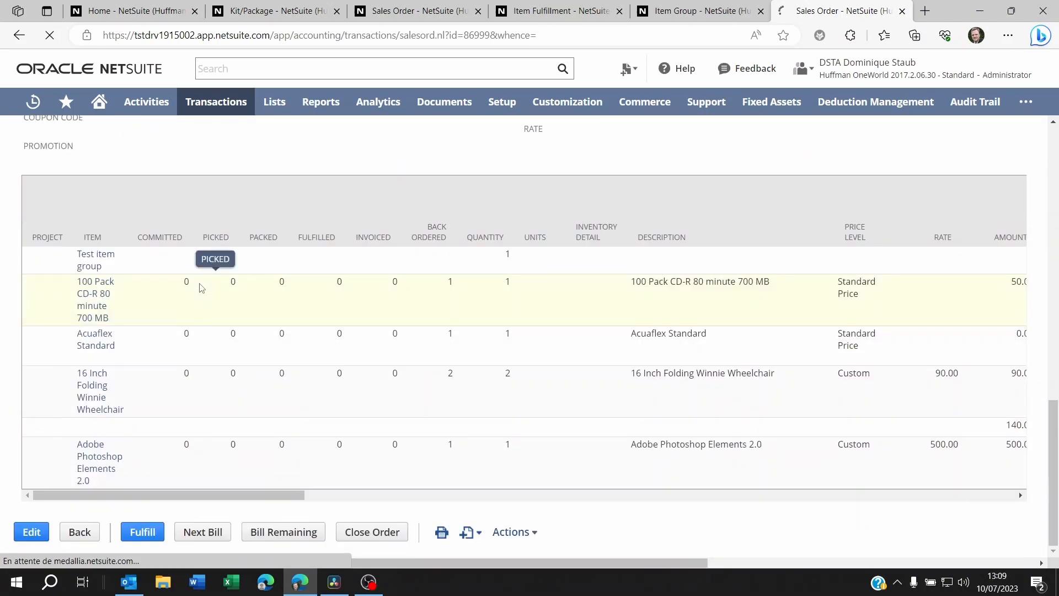
scroll("up", 3)
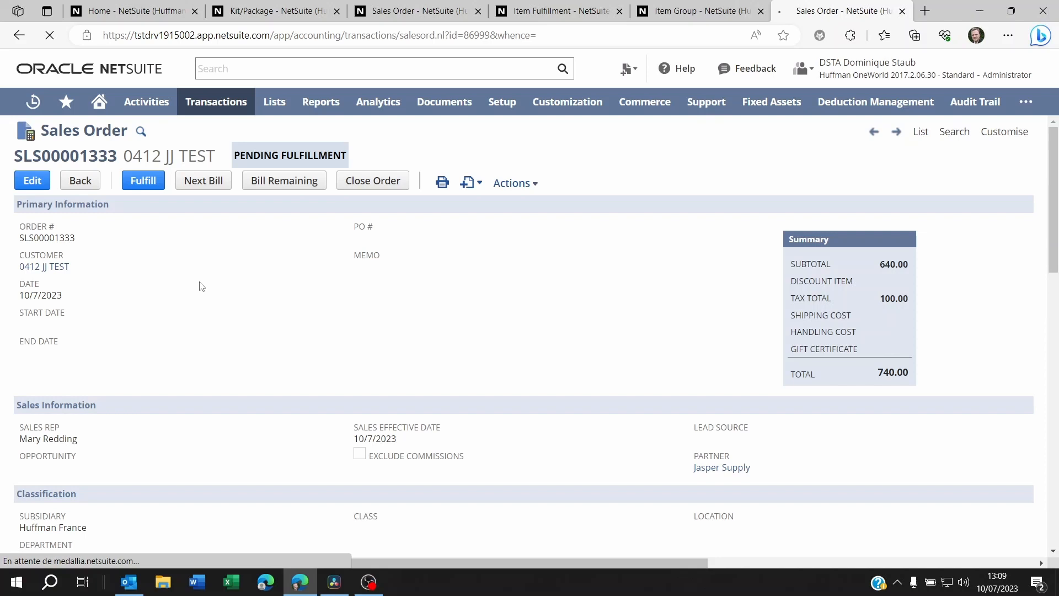
left_click(142, 181)
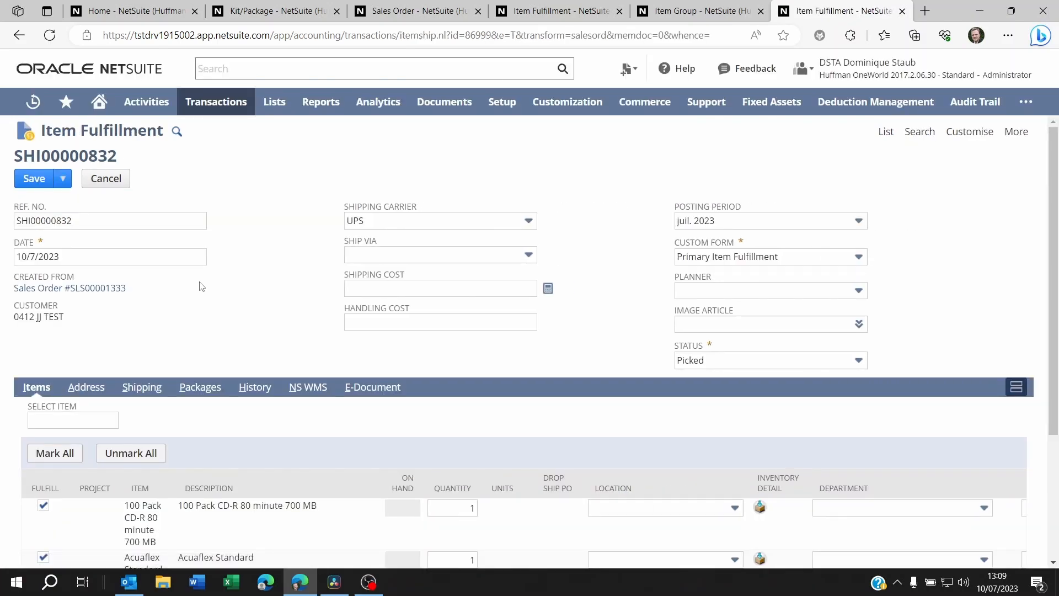
Step: Uncheck Fulfill for the 16 Inch Folding Winnie Wheelchair line, leaving CD-R and Acuaflex
scroll("down", 3)
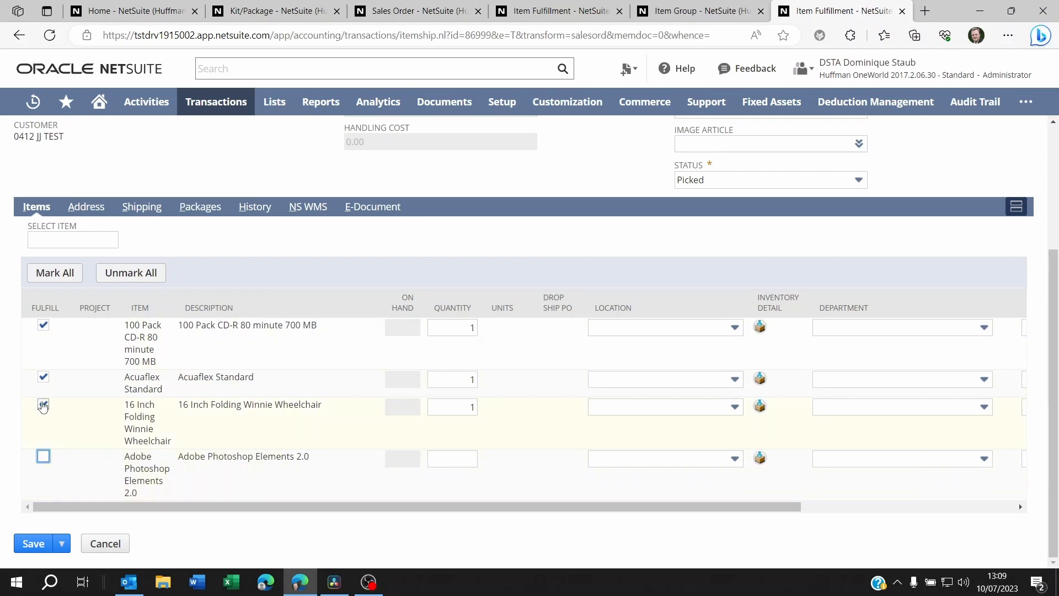
left_click(43, 404)
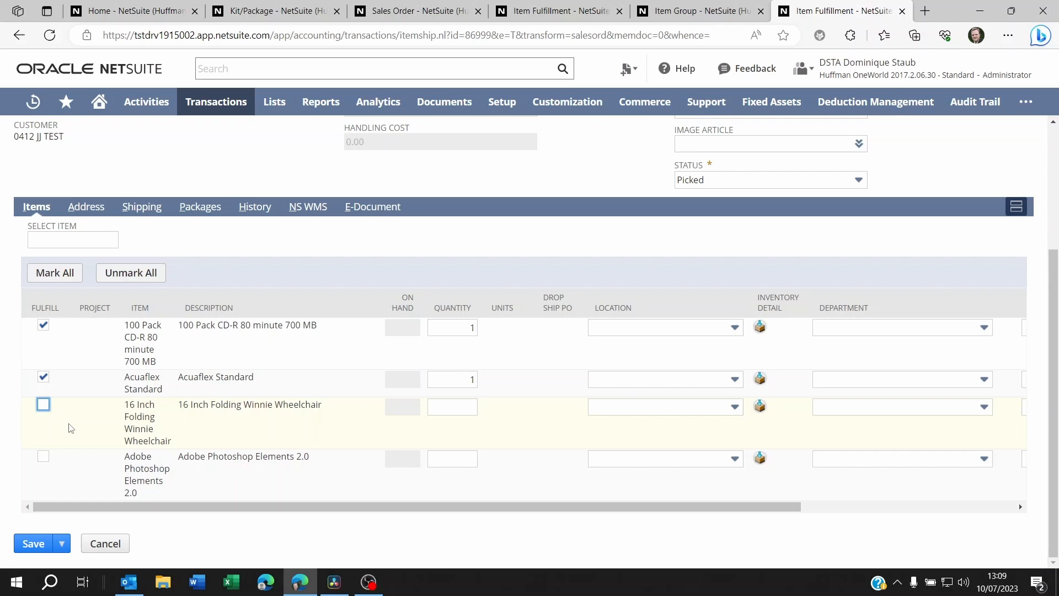
left_click(99, 101)
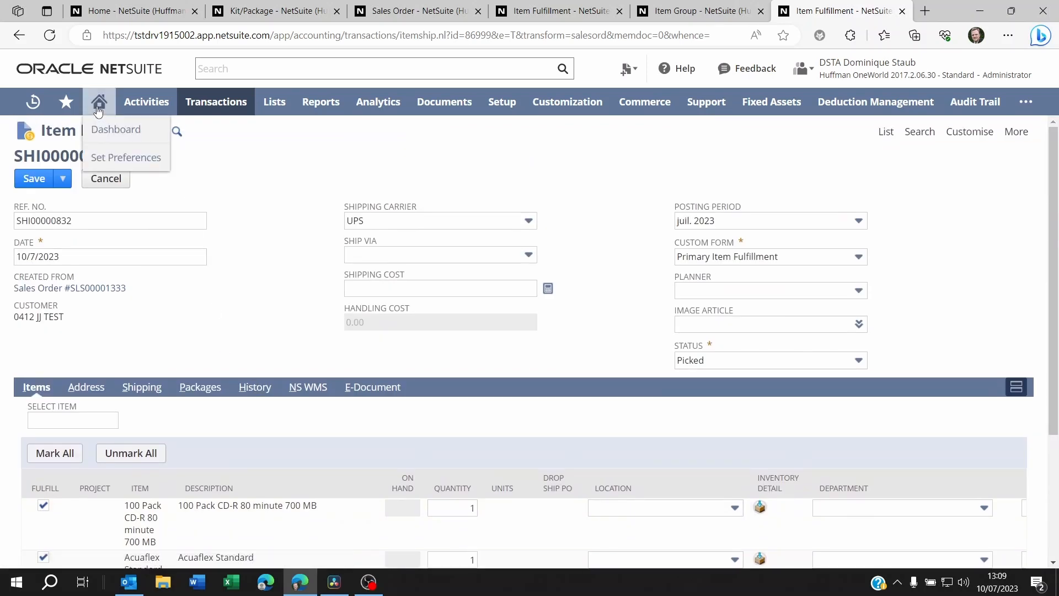
Step: Abandon the unsaved fulfillment and return to the Home dashboard
left_click(566, 101)
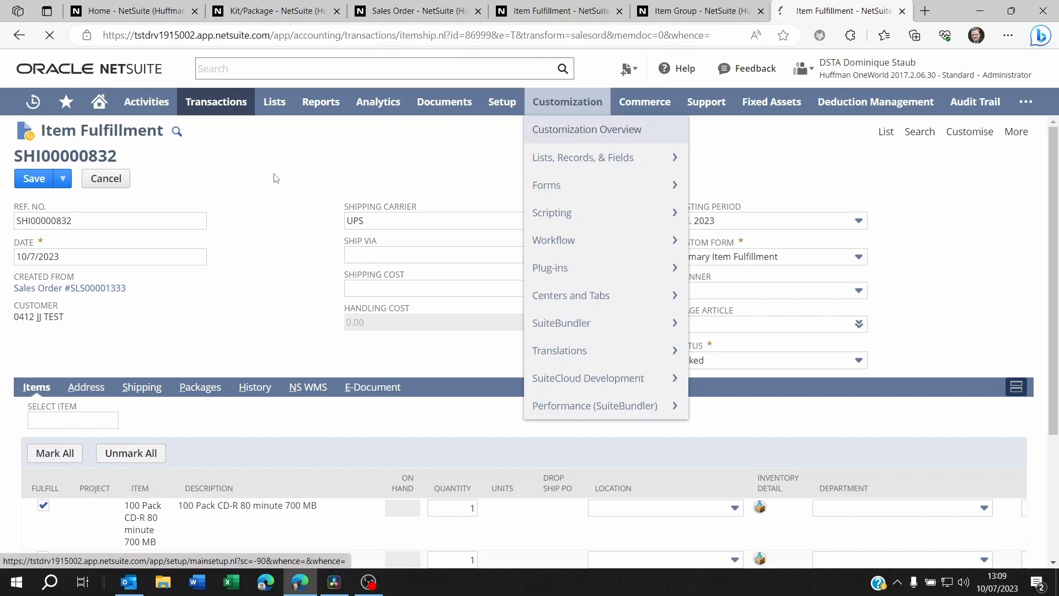
left_click(99, 101)
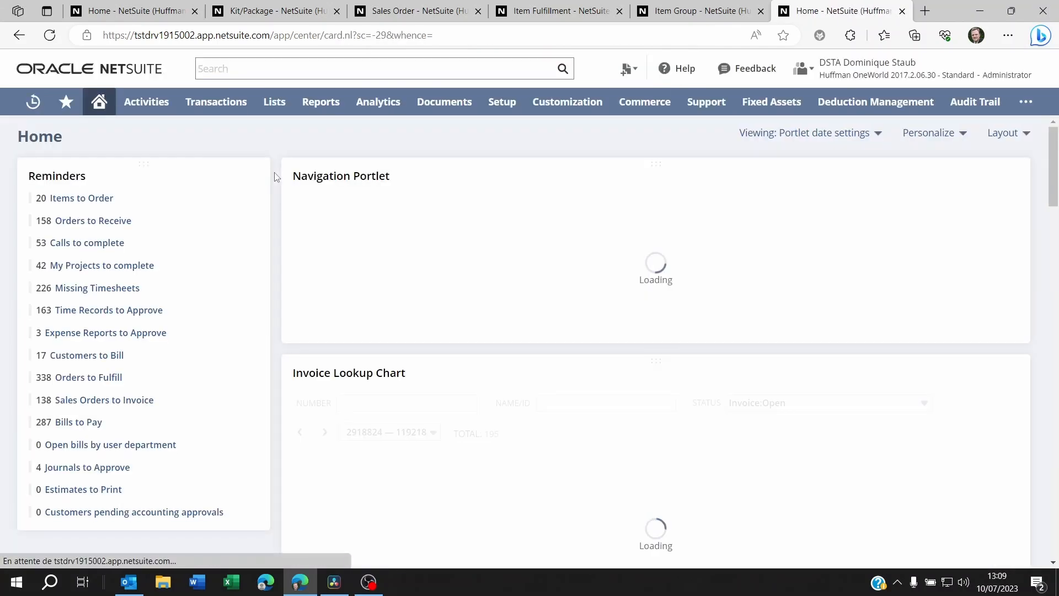